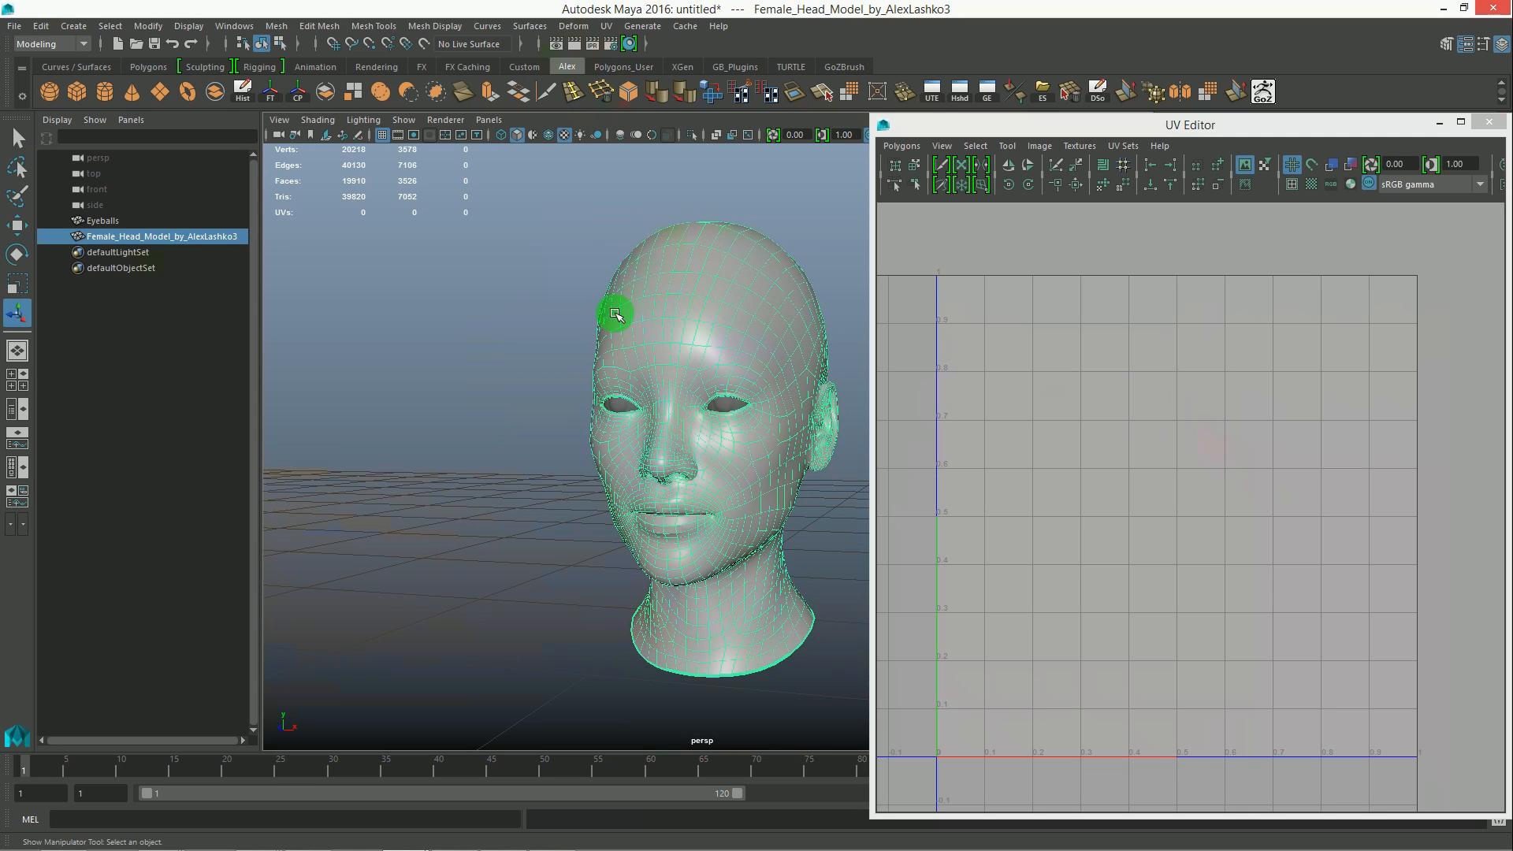
Step: Apply a Planar projection from the UV menu to the selected head
{"action": "left_click", "coordinate": [606, 27]}
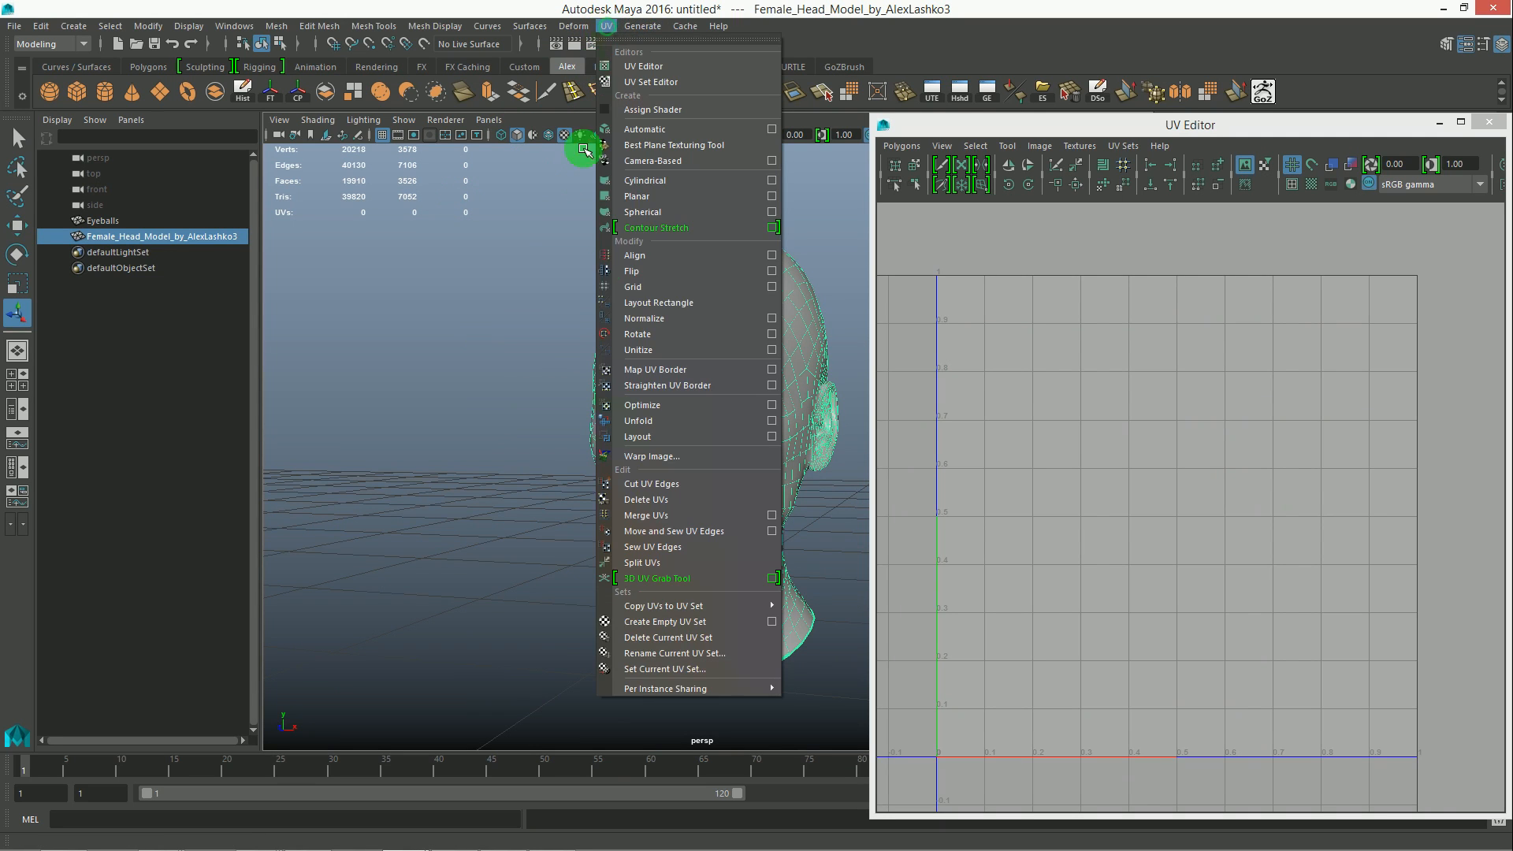
{"action": "mouse_move", "coordinate": [677, 227]}
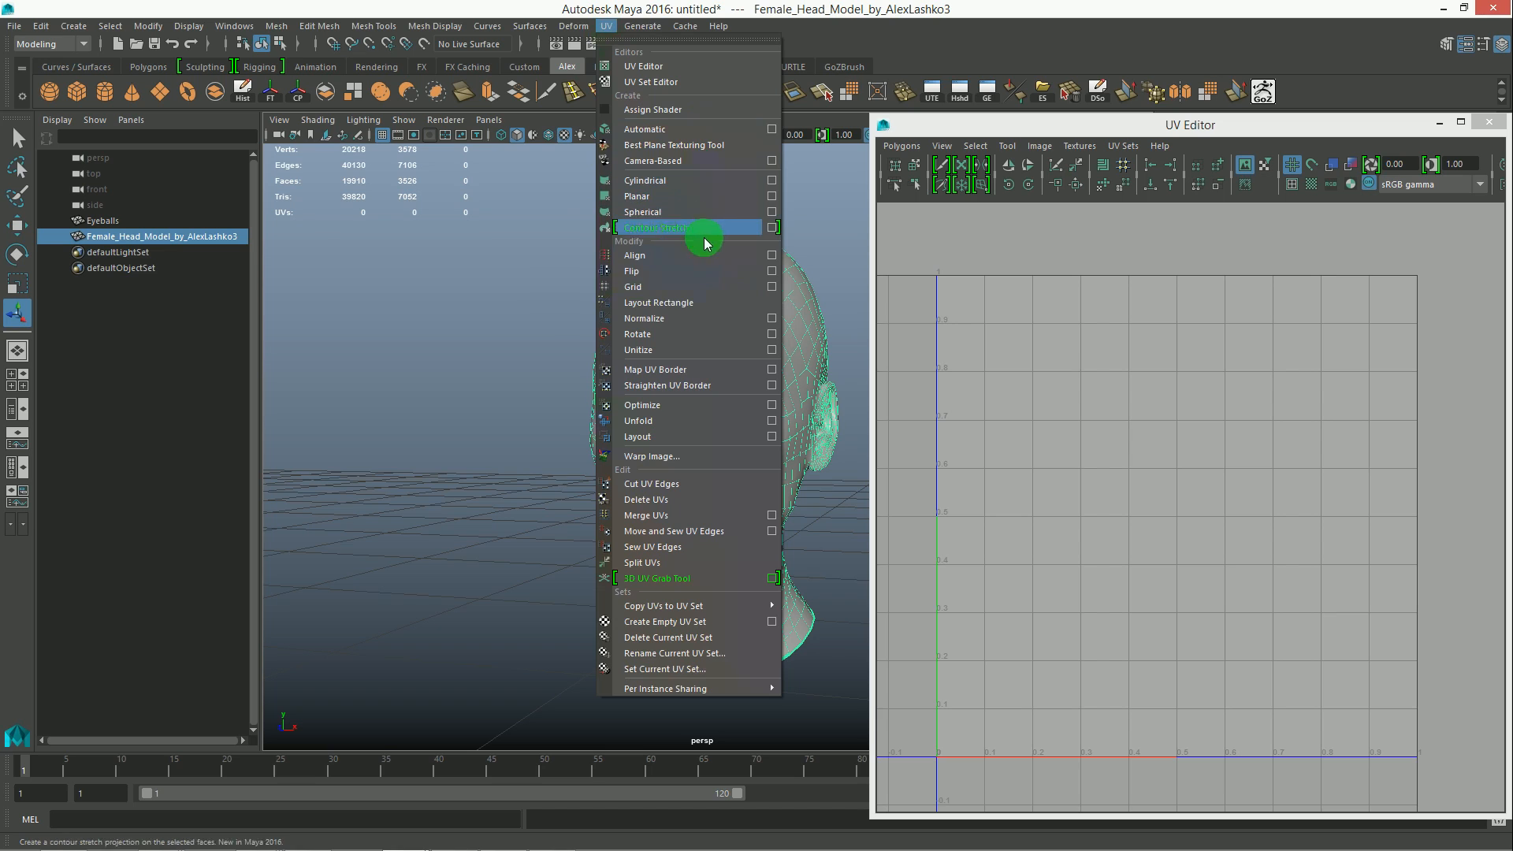
{"action": "mouse_move", "coordinate": [692, 317]}
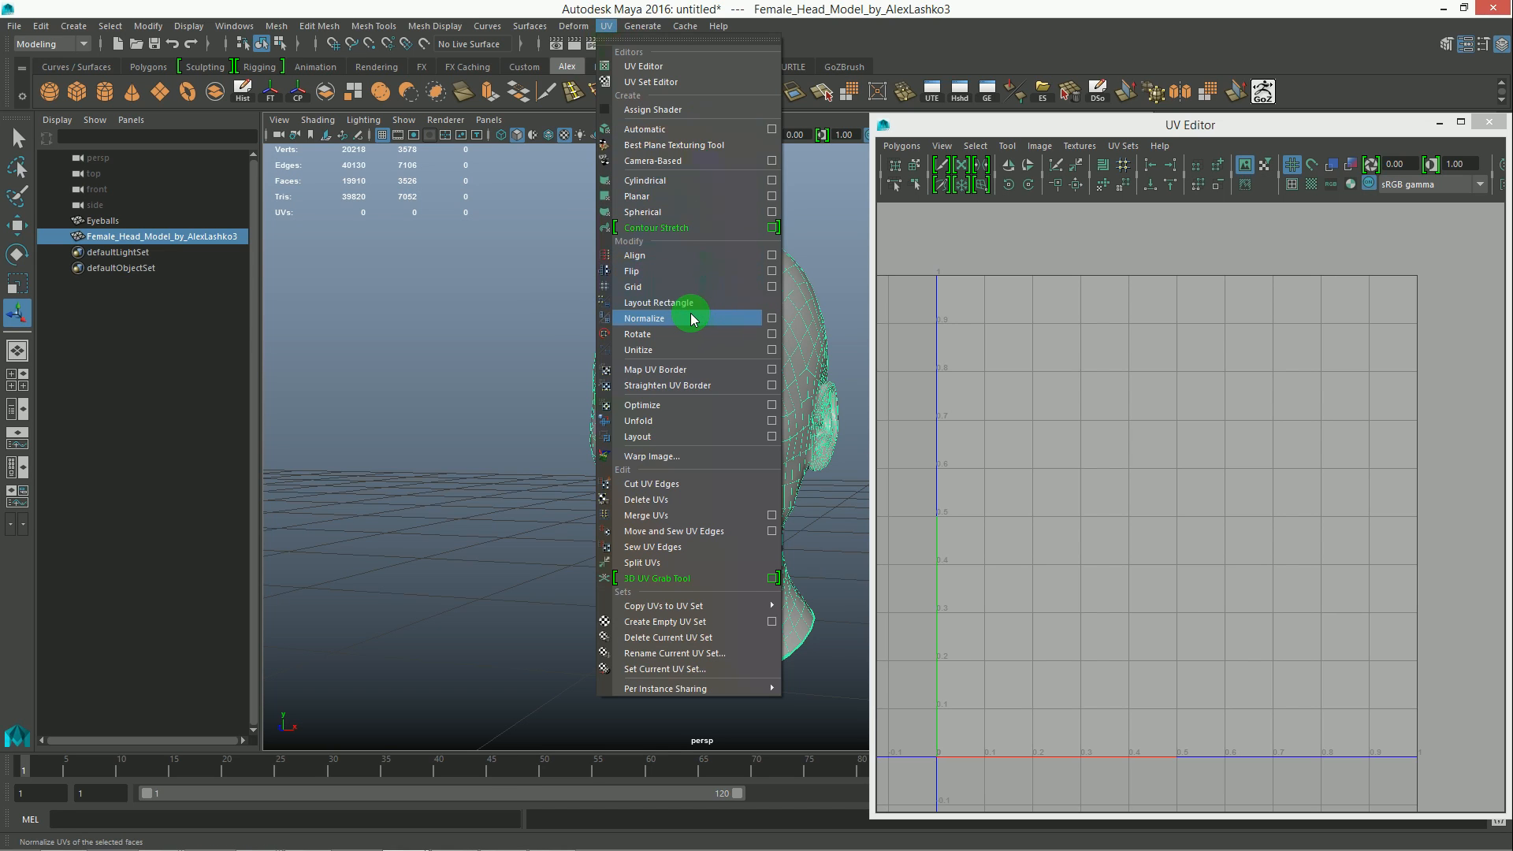
{"action": "mouse_move", "coordinate": [682, 195]}
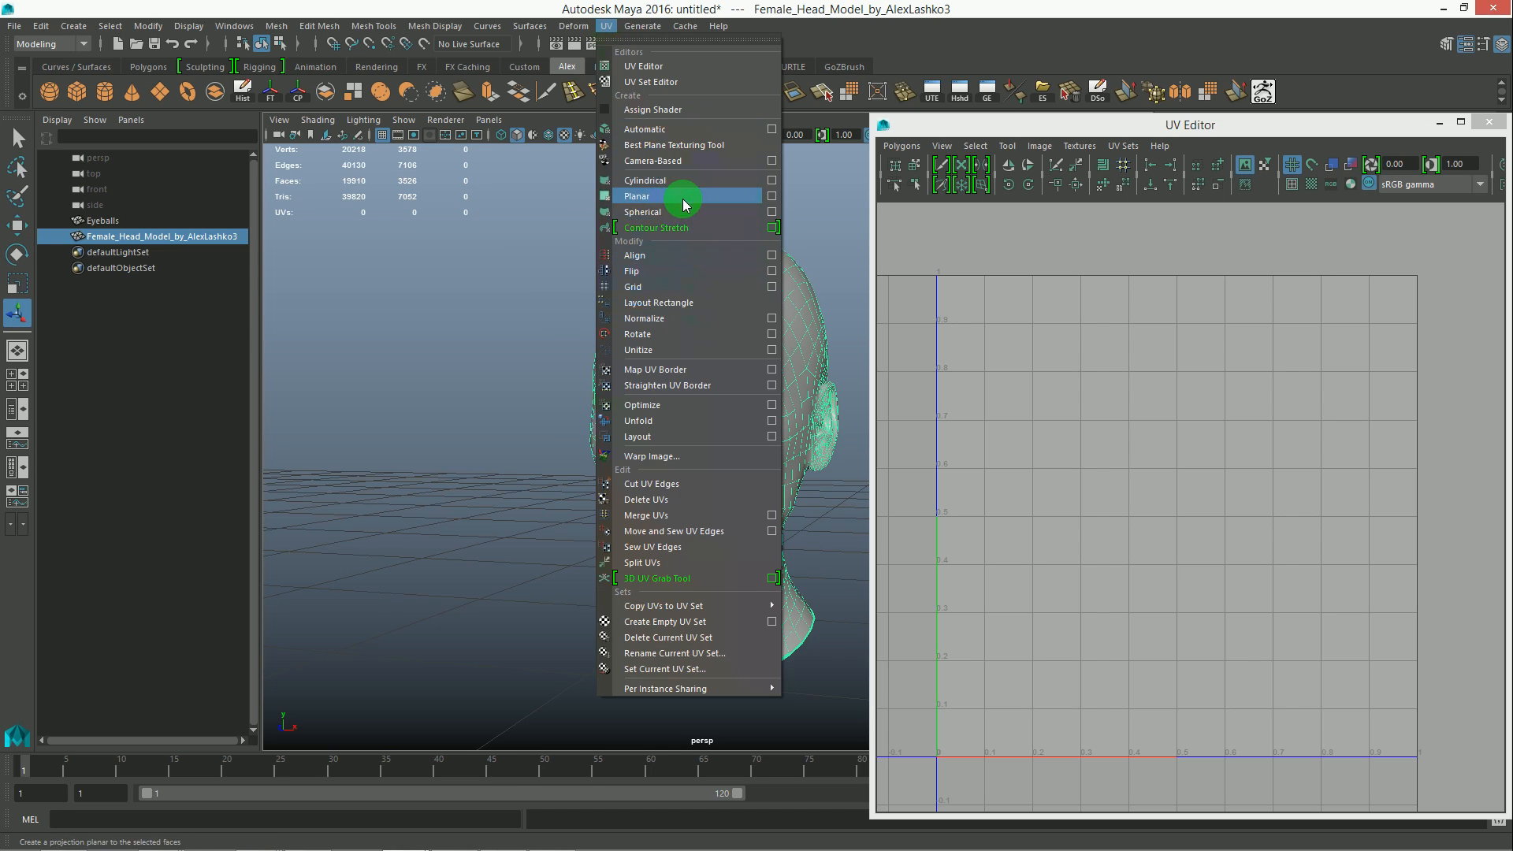
{"action": "mouse_move", "coordinate": [652, 200]}
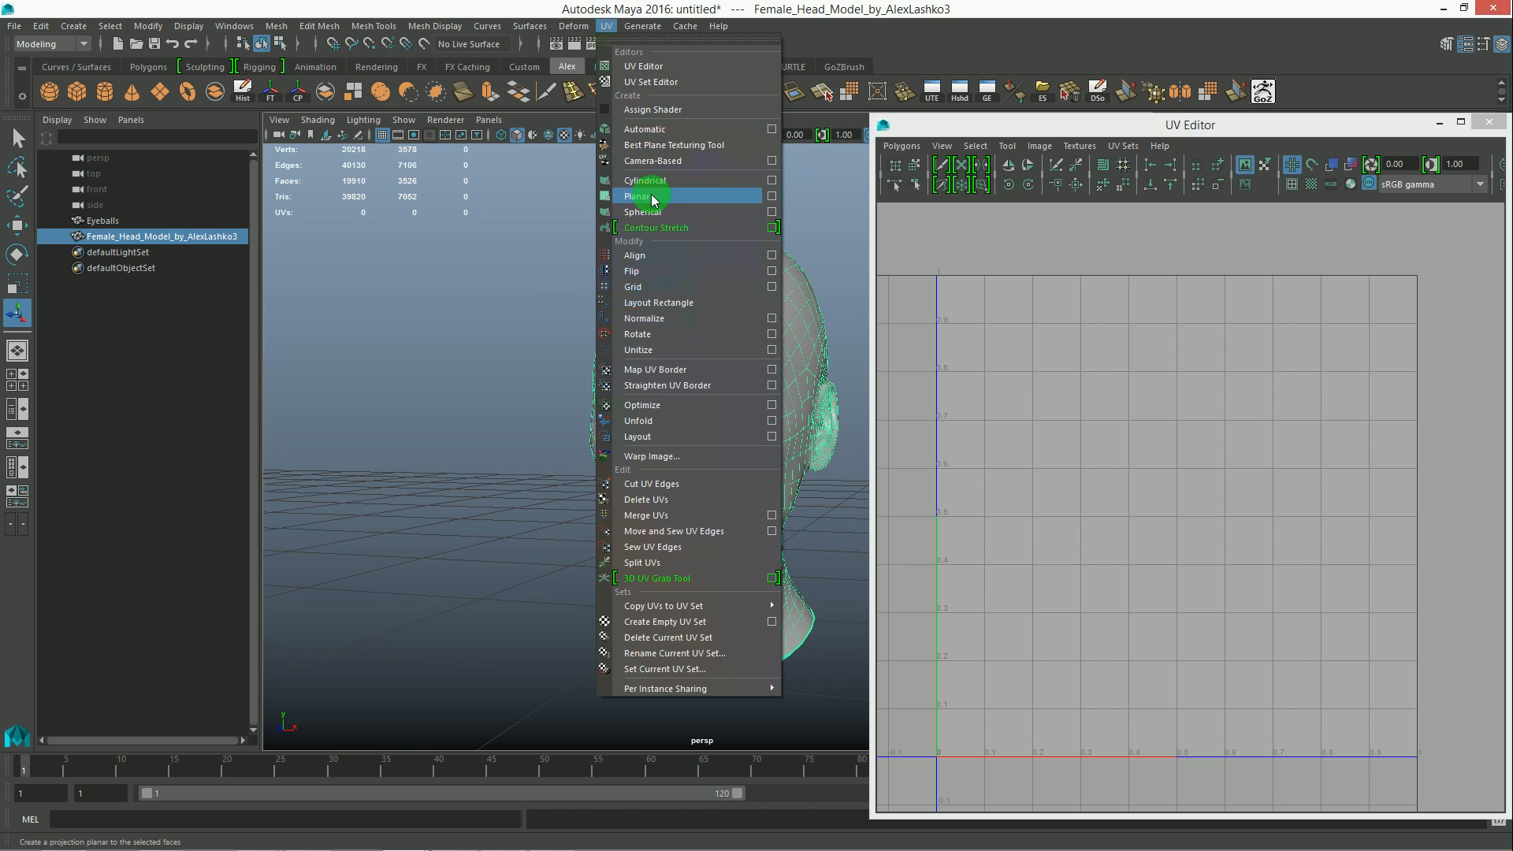
{"action": "left_click", "coordinate": [638, 196]}
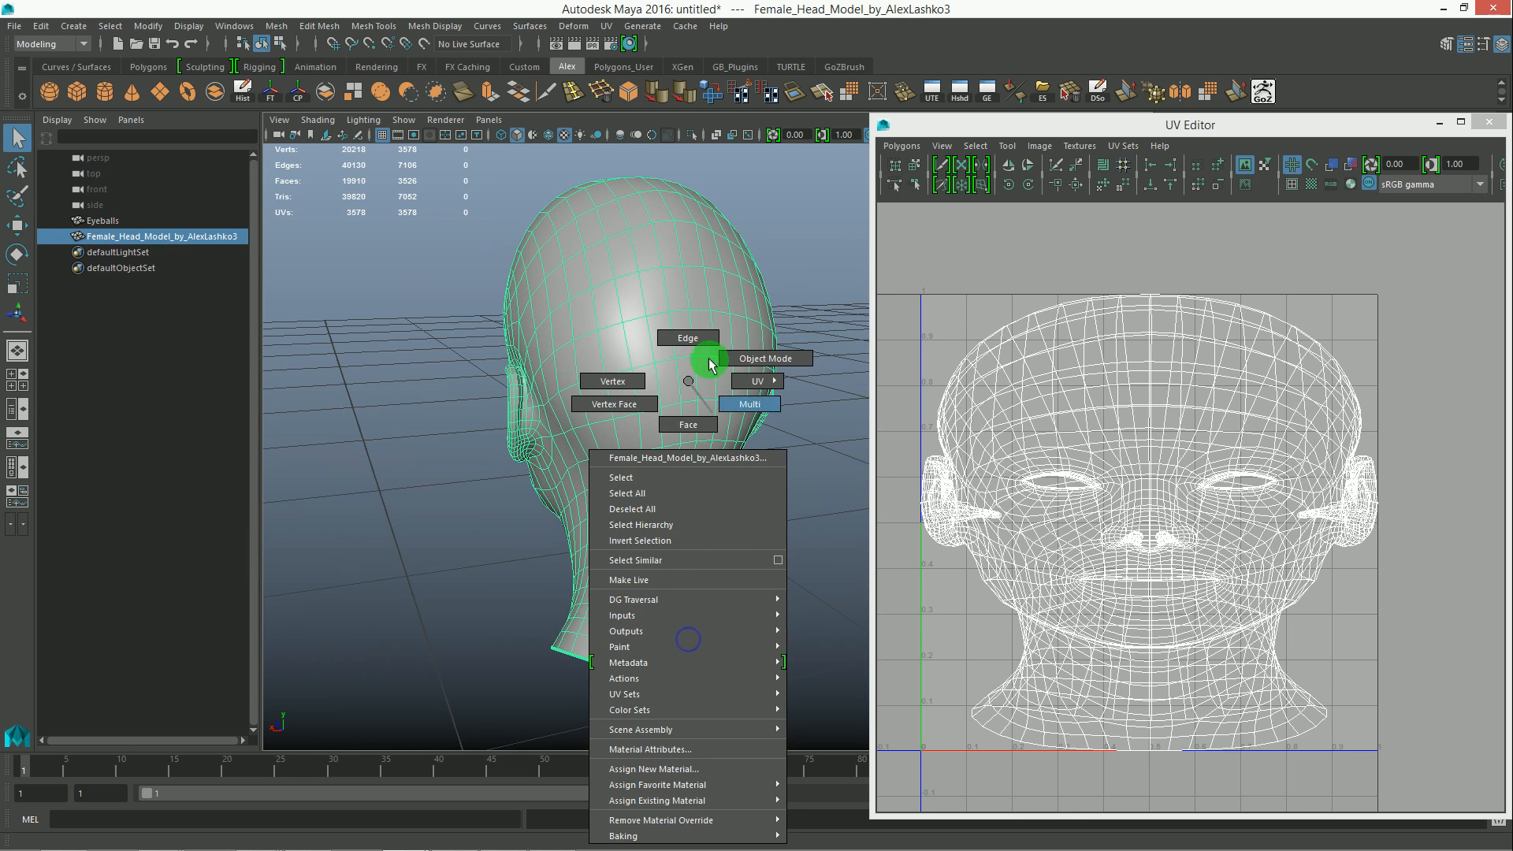
Step: Select the 20-edge loop across the head in Edge mode and cut it with Cut UV Edges
{"action": "left_click", "coordinate": [765, 357]}
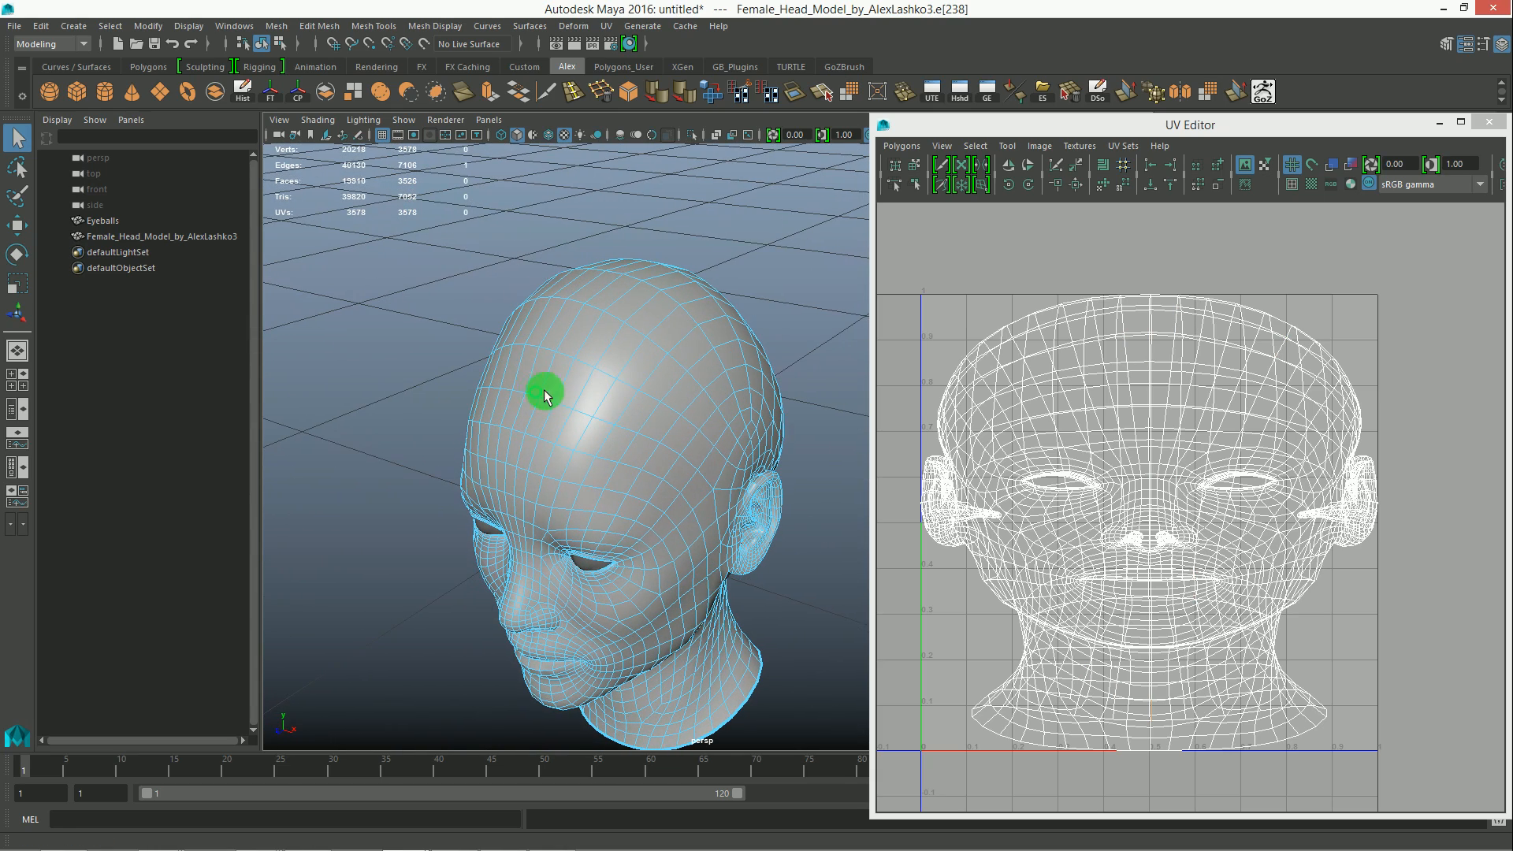
{"action": "left_click", "coordinate": [1129, 487]}
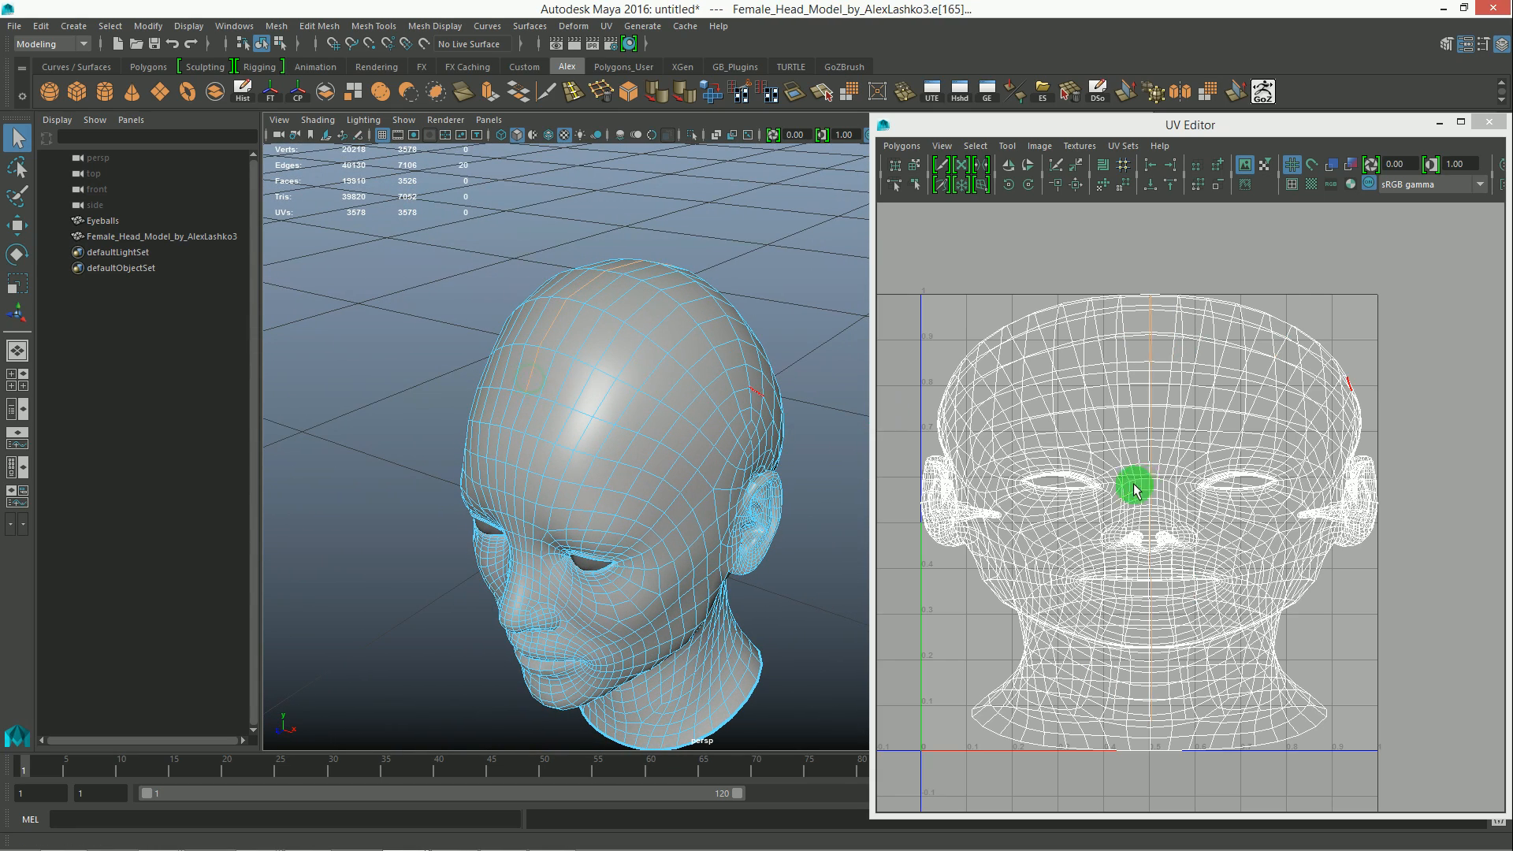
{"action": "left_click", "coordinate": [1042, 165]}
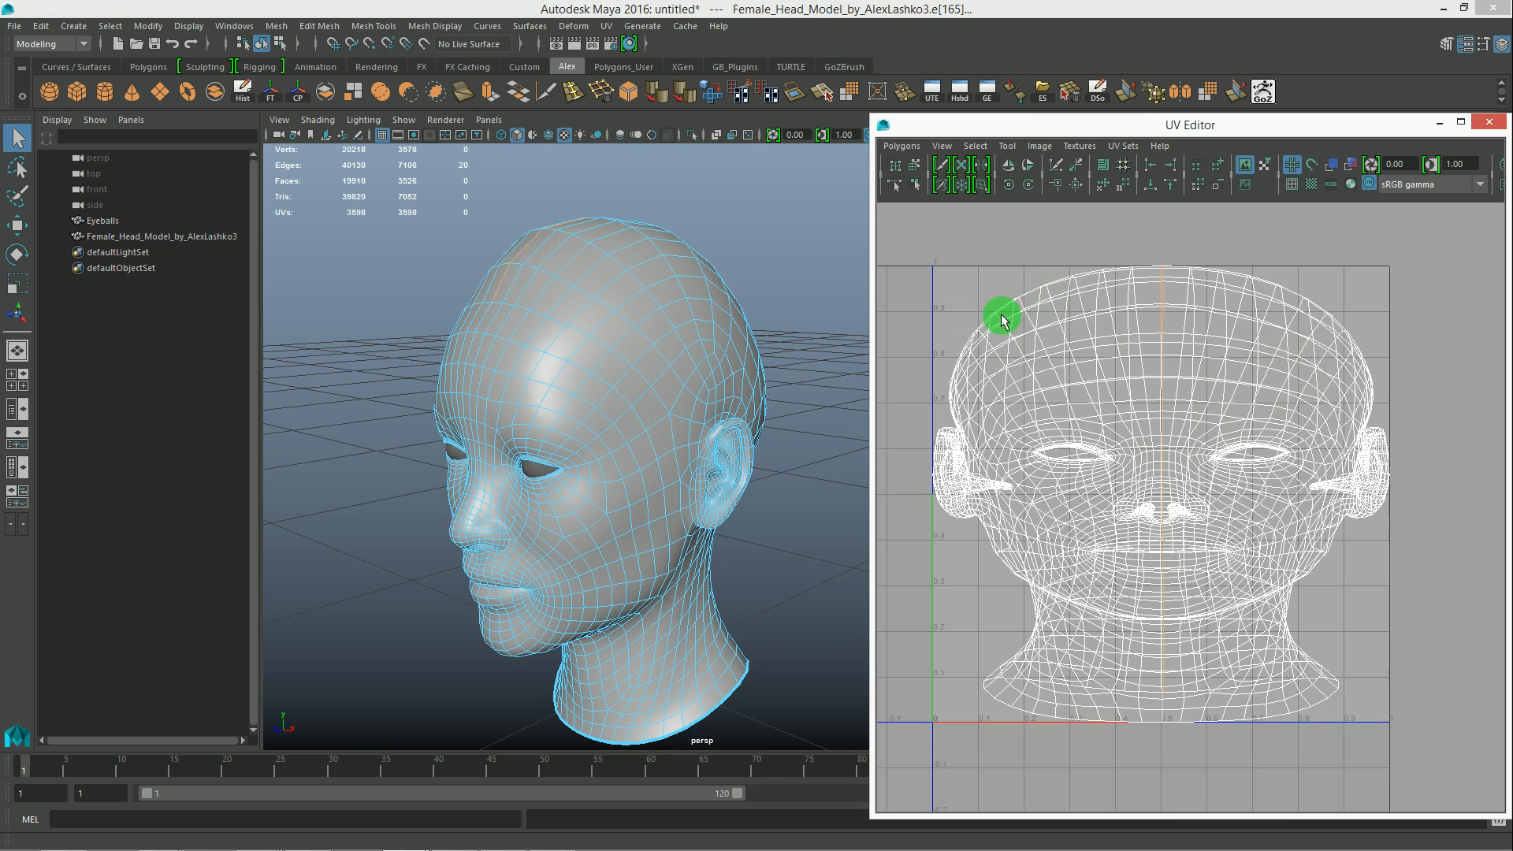
{"action": "mouse_move", "coordinate": [1111, 258]}
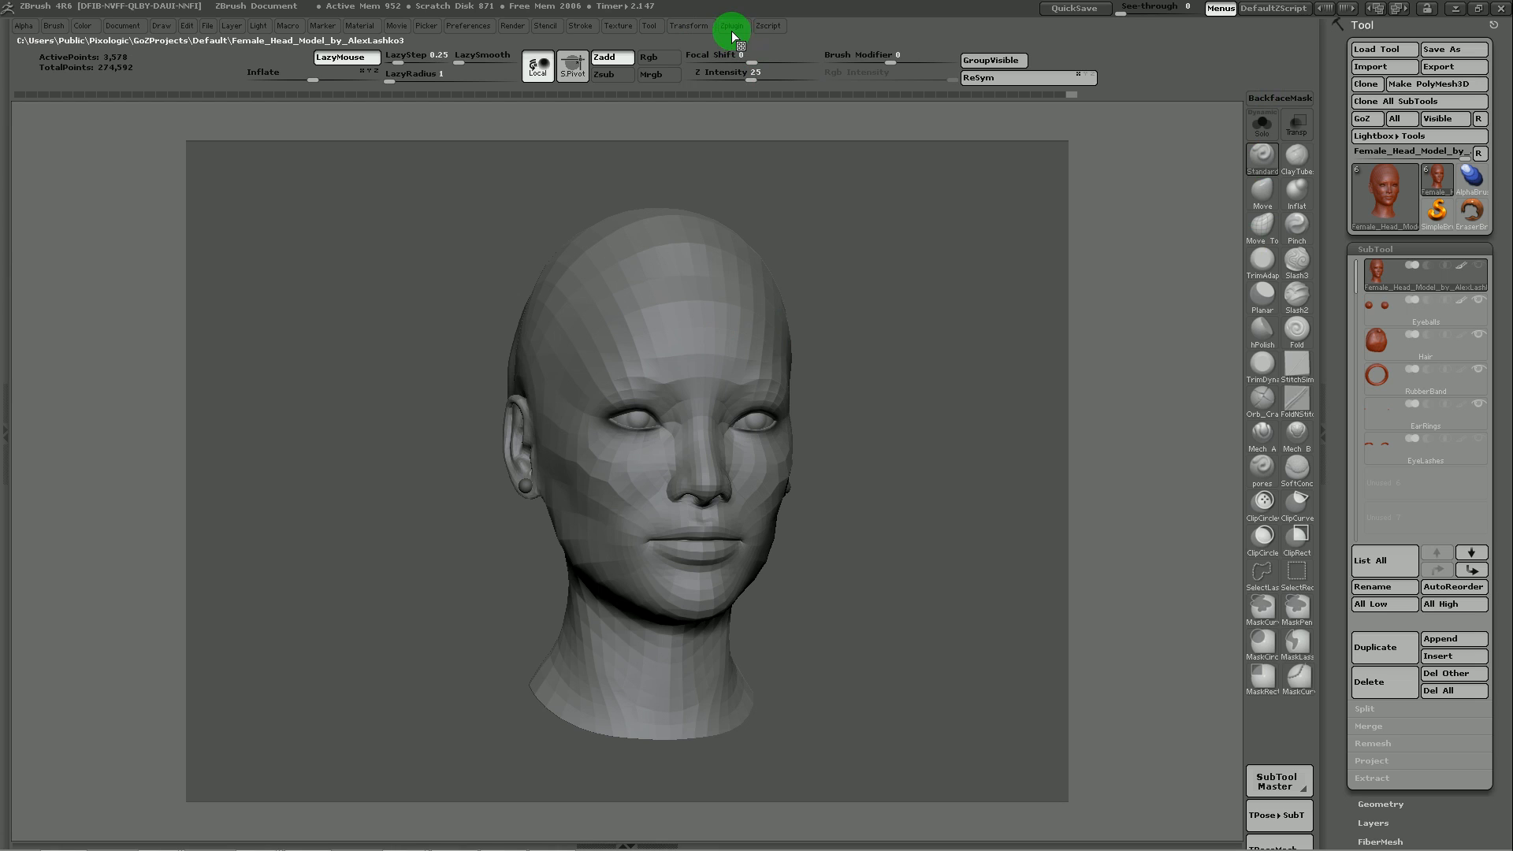
Step: Run UV Master's Unwrap with Use Existing UV Seams enabled
{"action": "left_click", "coordinate": [732, 26]}
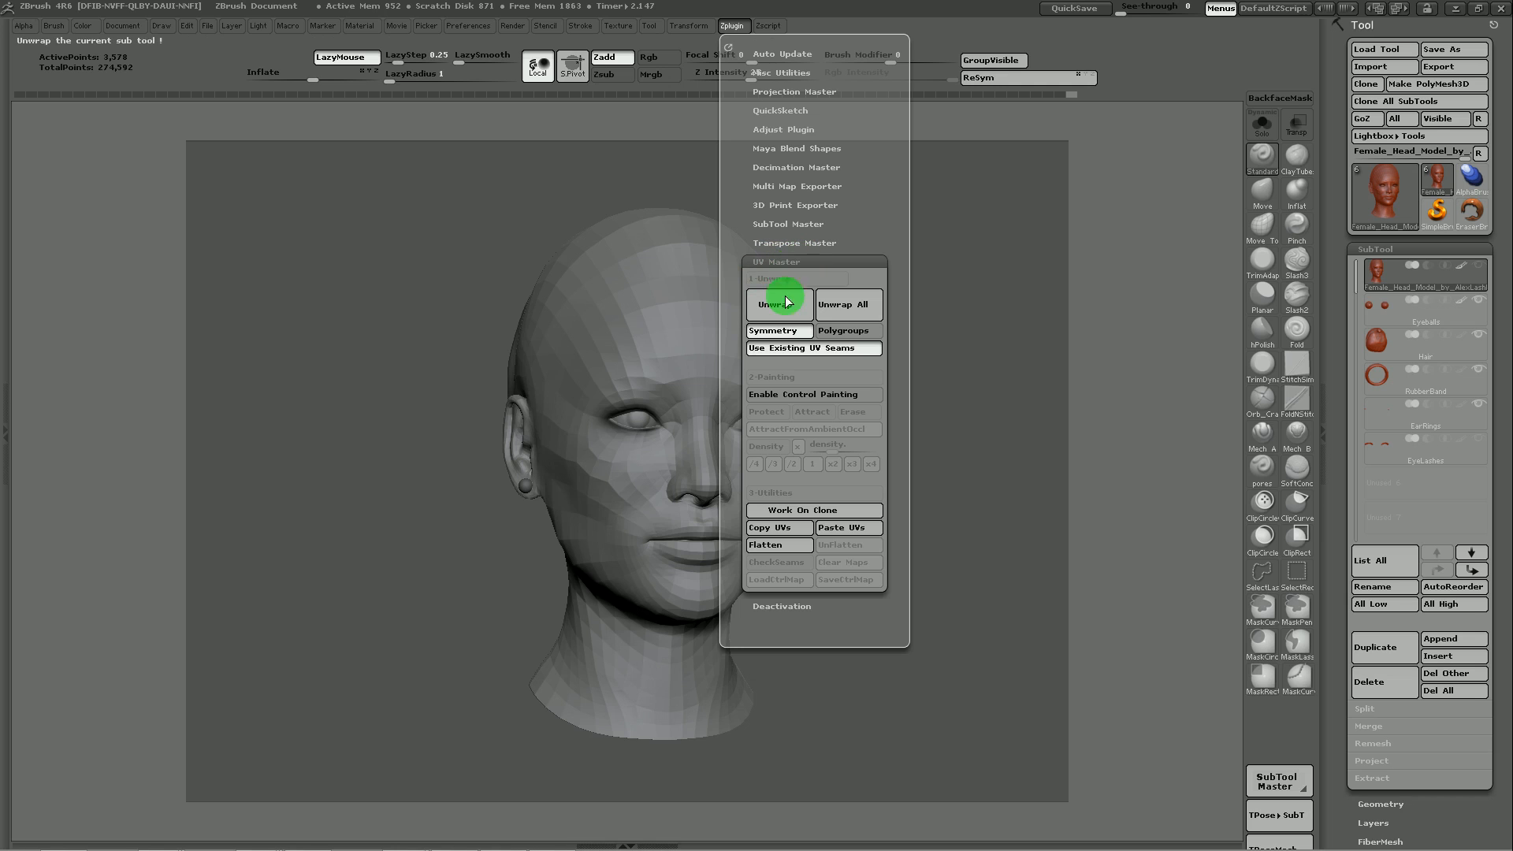
{"action": "mouse_move", "coordinate": [772, 329]}
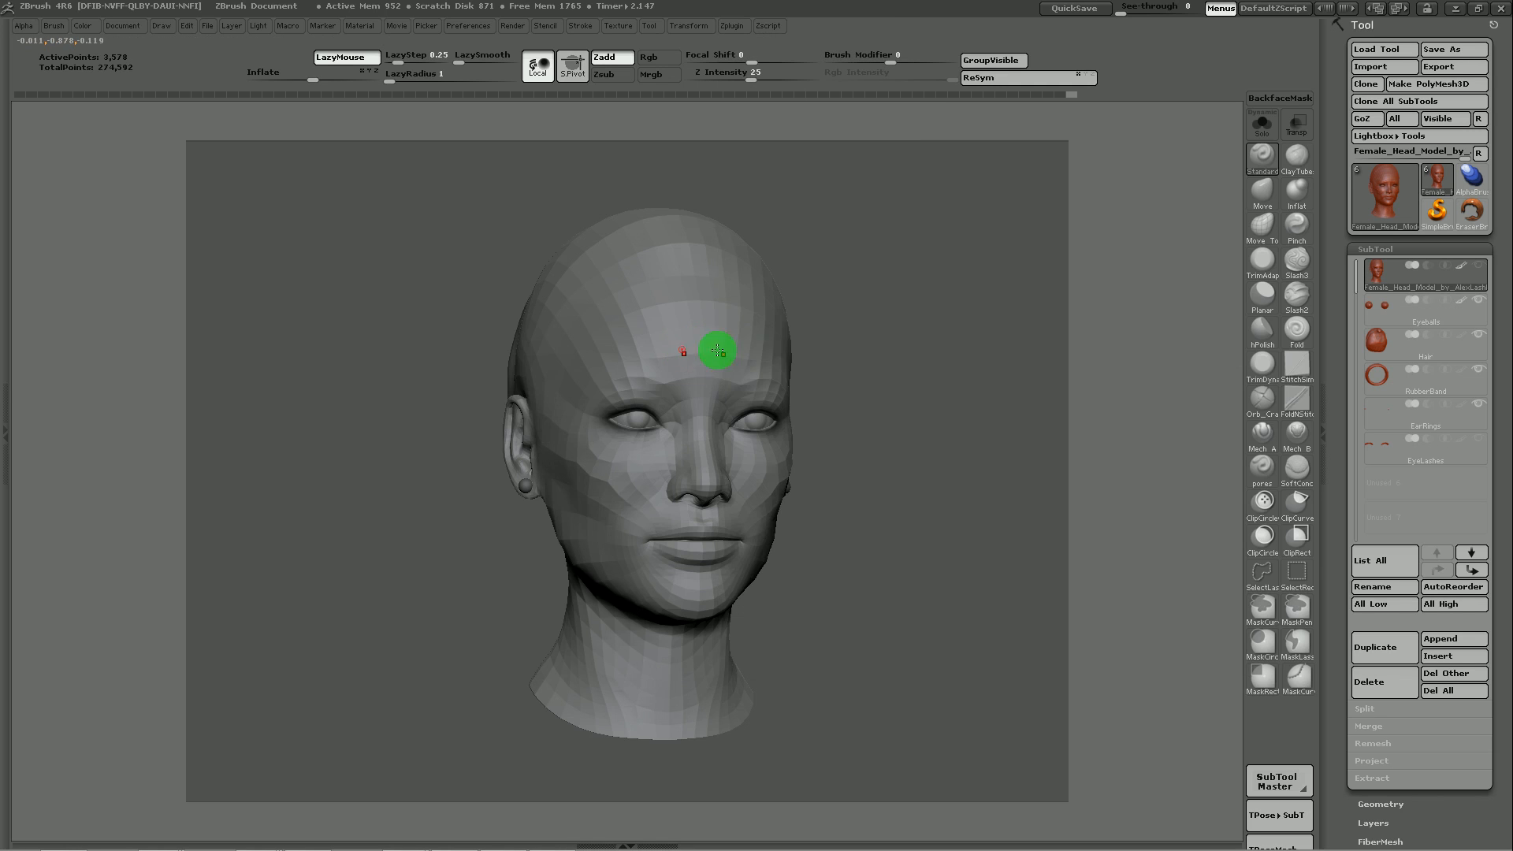
{"action": "left_click", "coordinate": [731, 26]}
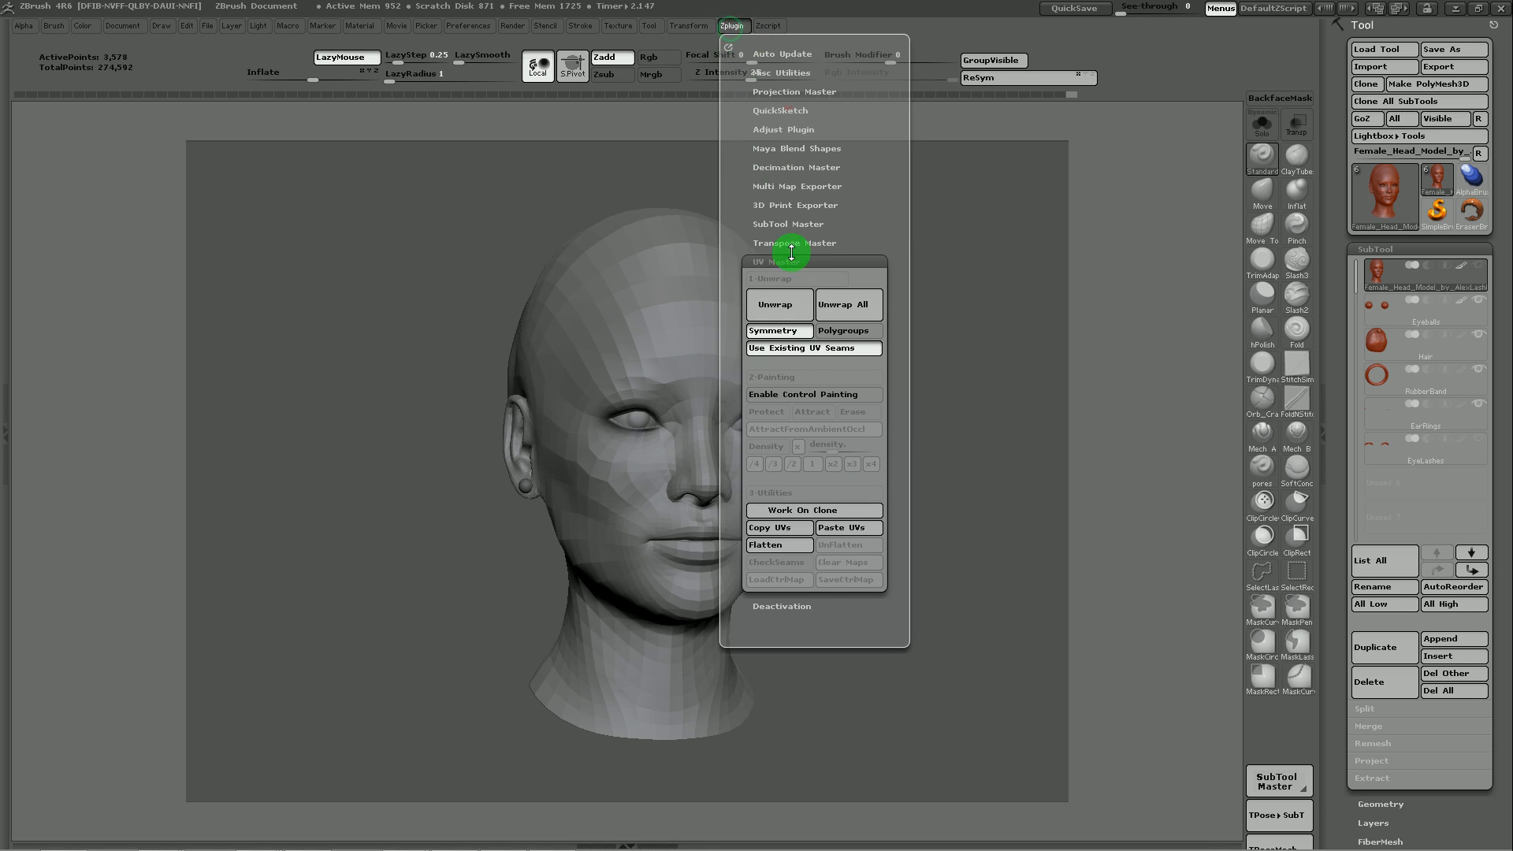
{"action": "mouse_move", "coordinate": [781, 347]}
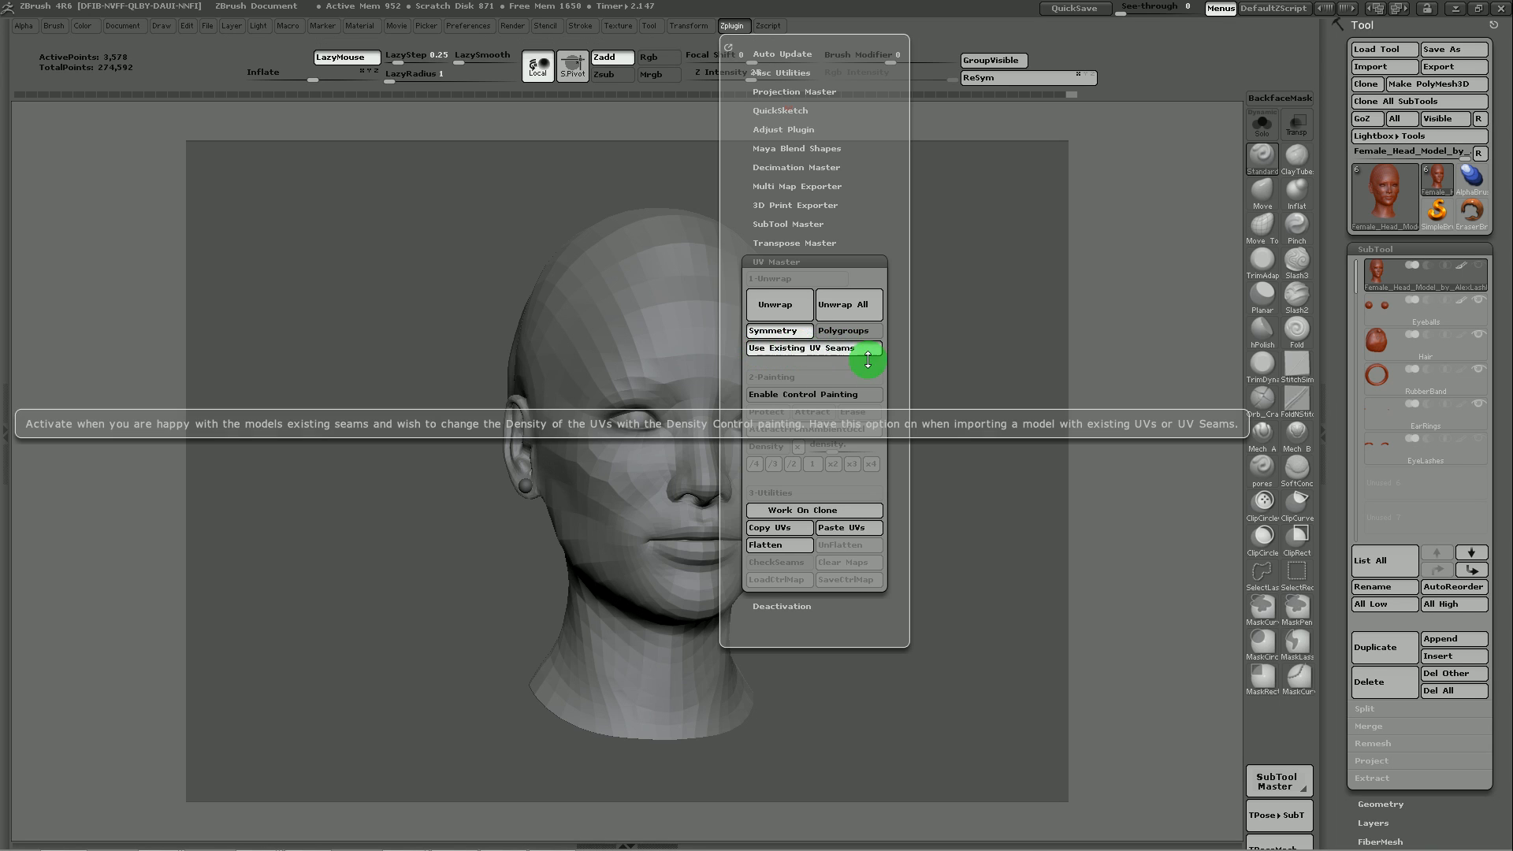
{"action": "mouse_move", "coordinate": [774, 305]}
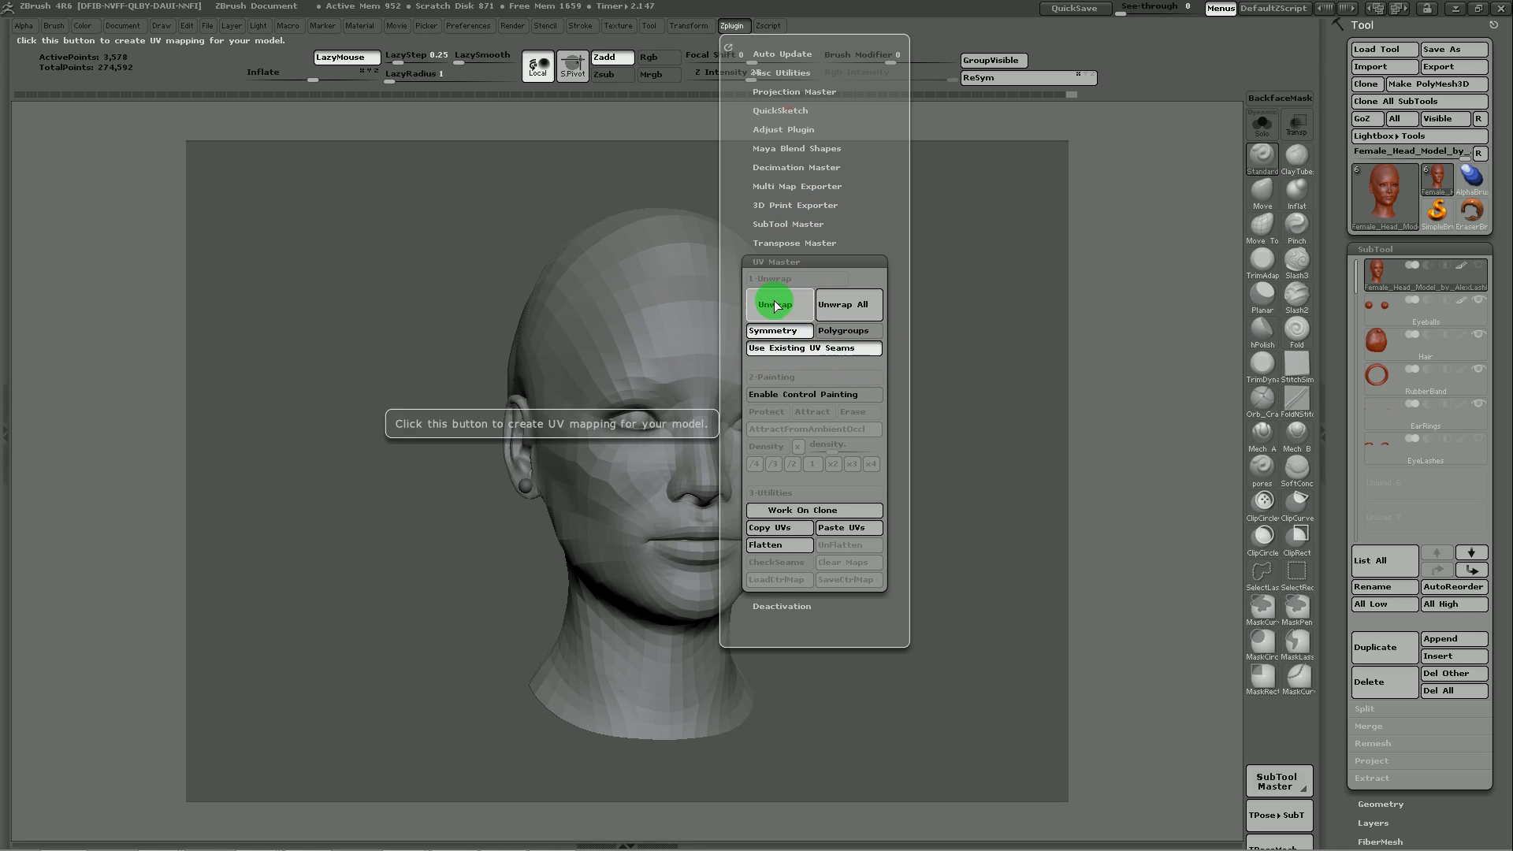
{"action": "left_click", "coordinate": [774, 304]}
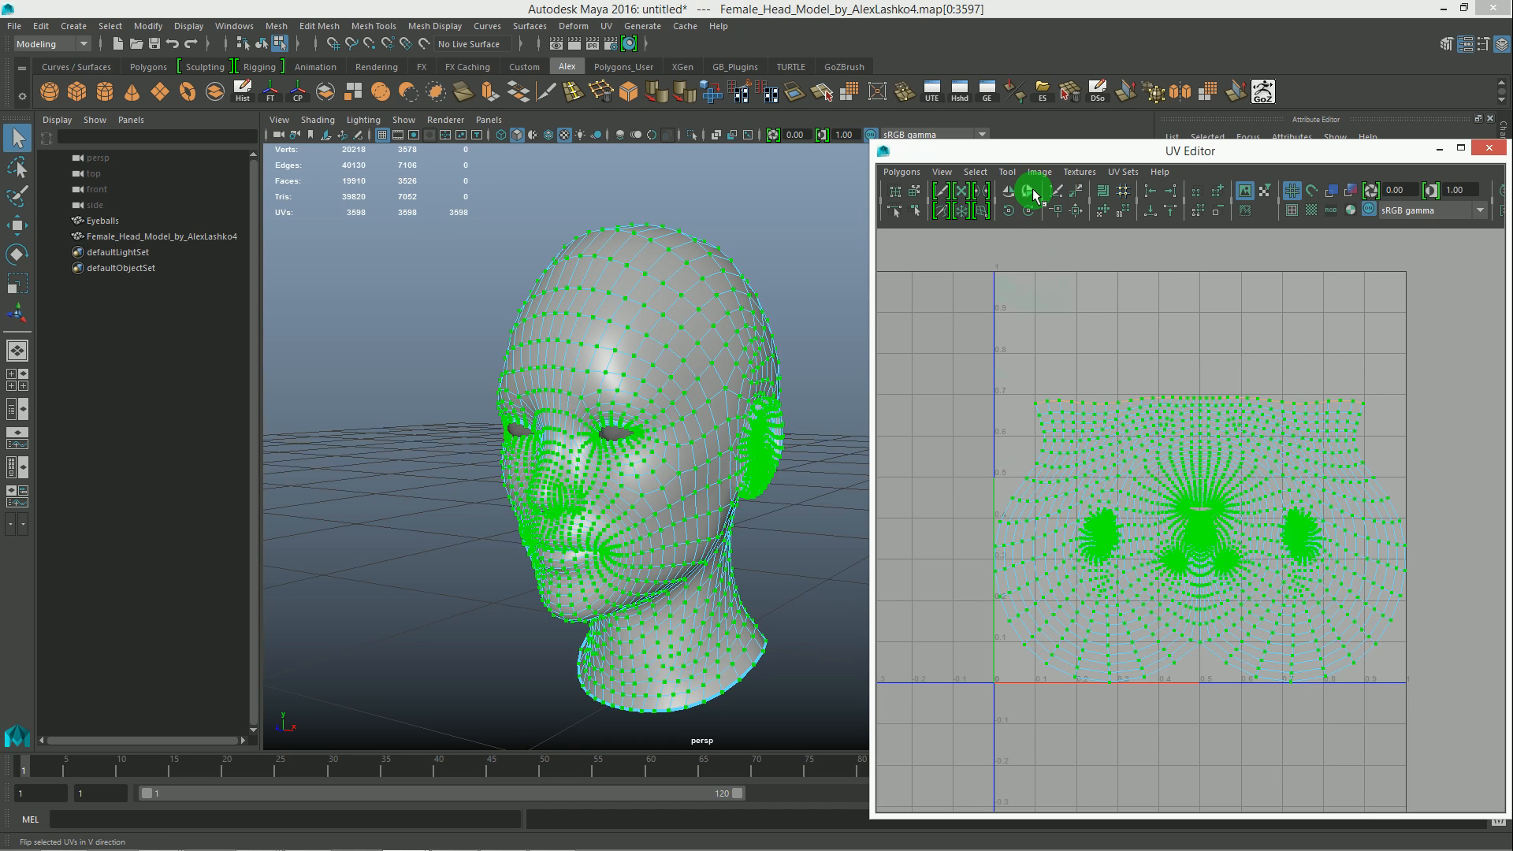
Step: Flip all selected UVs in the V direction and display the numbered checker texture
{"action": "left_click", "coordinate": [1032, 192]}
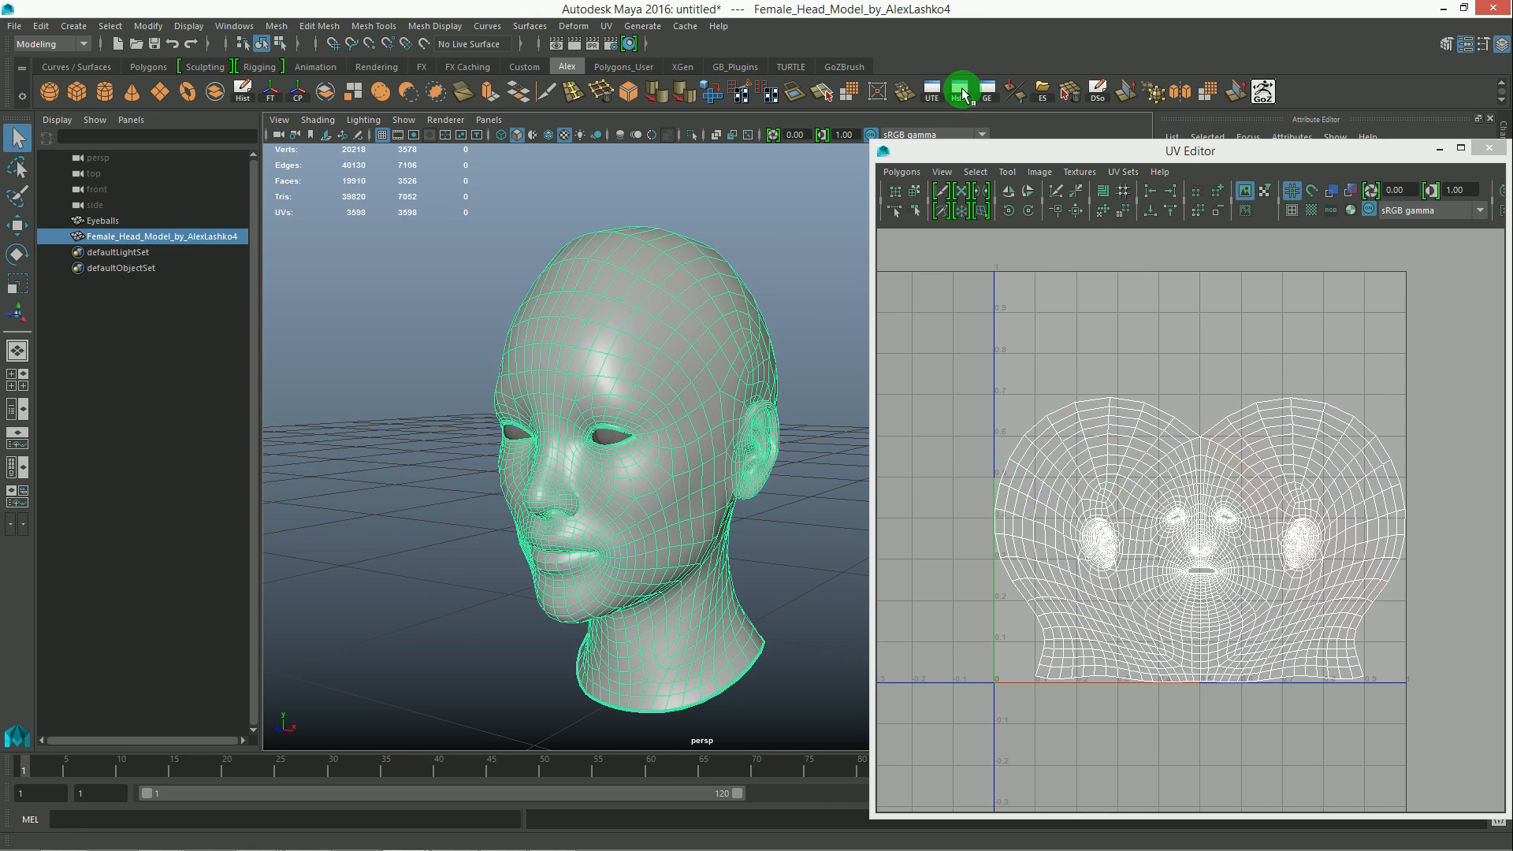
{"action": "left_click", "coordinate": [962, 91]}
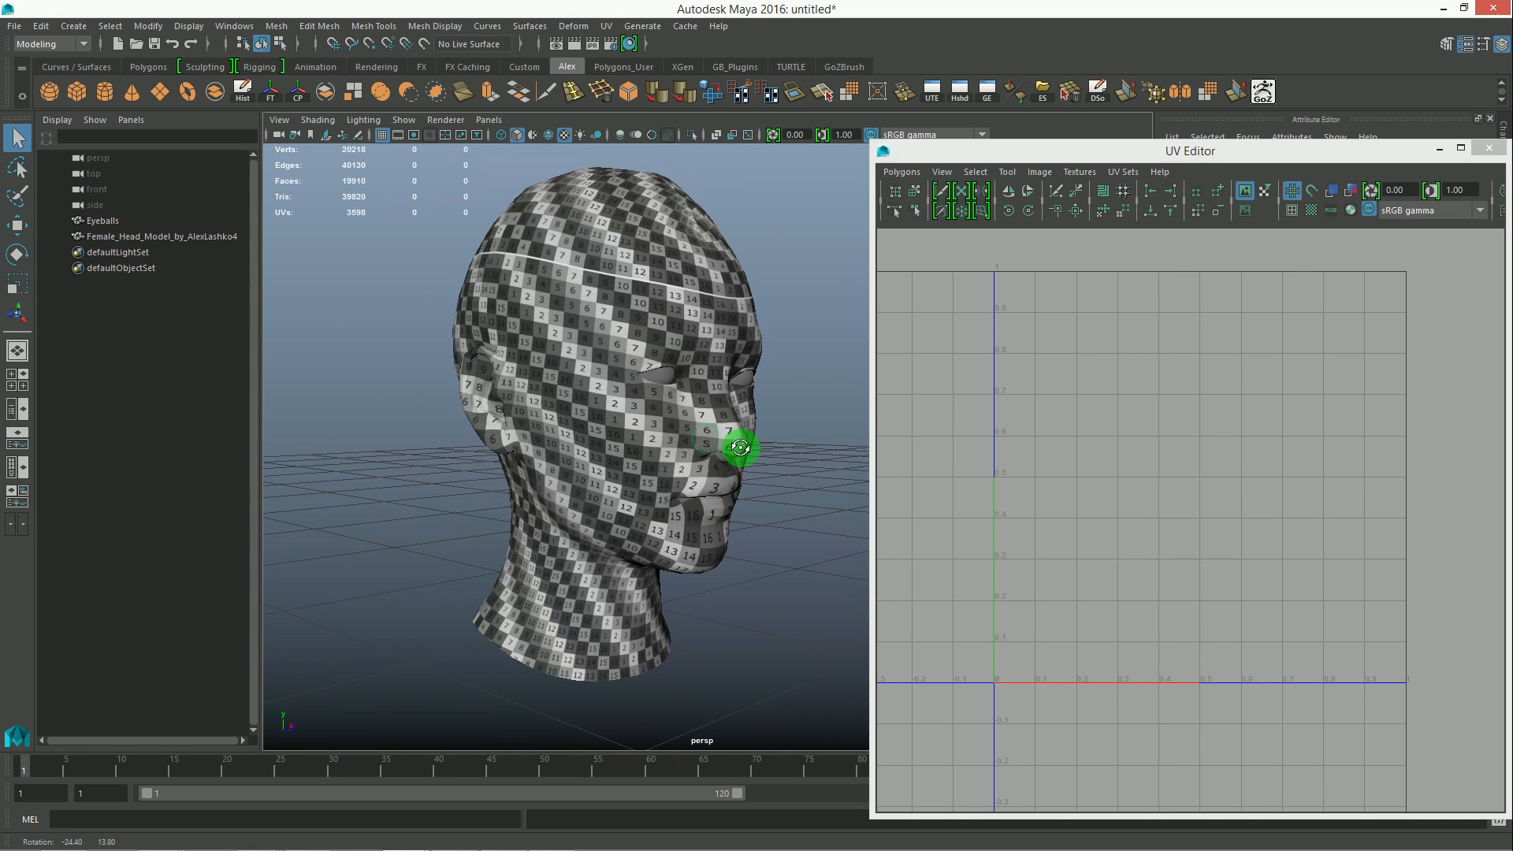
Step: Select the checker-textured head to inspect its UV distortion
{"action": "left_click", "coordinate": [156, 237]}
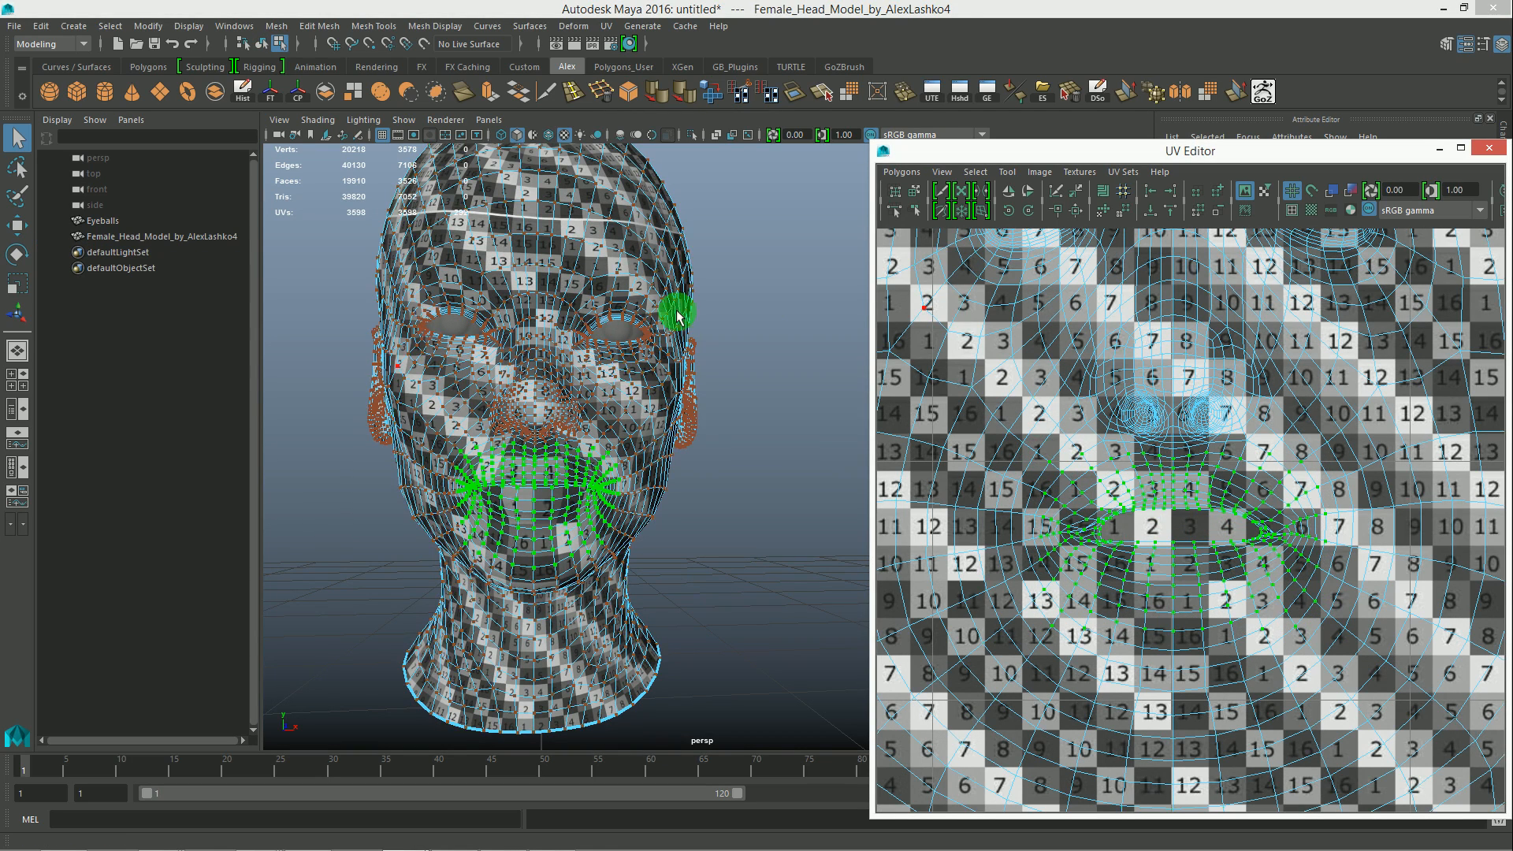
Step: Unfold the mouth-area UVs via Polygons > Unfold with unselected UVs pinned
{"action": "left_click", "coordinate": [900, 170]}
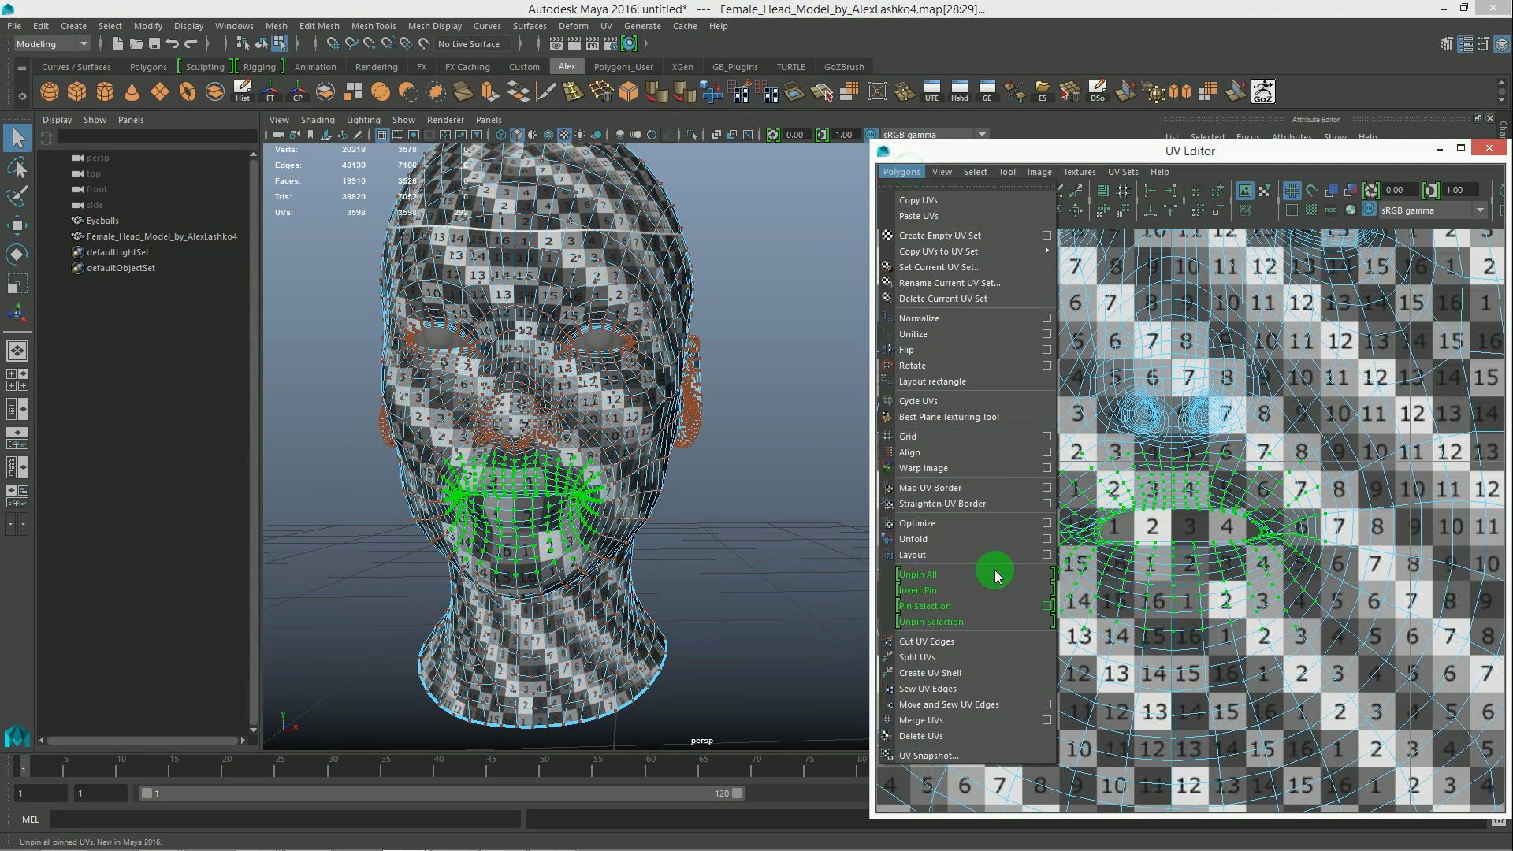
{"action": "left_click", "coordinate": [1045, 539]}
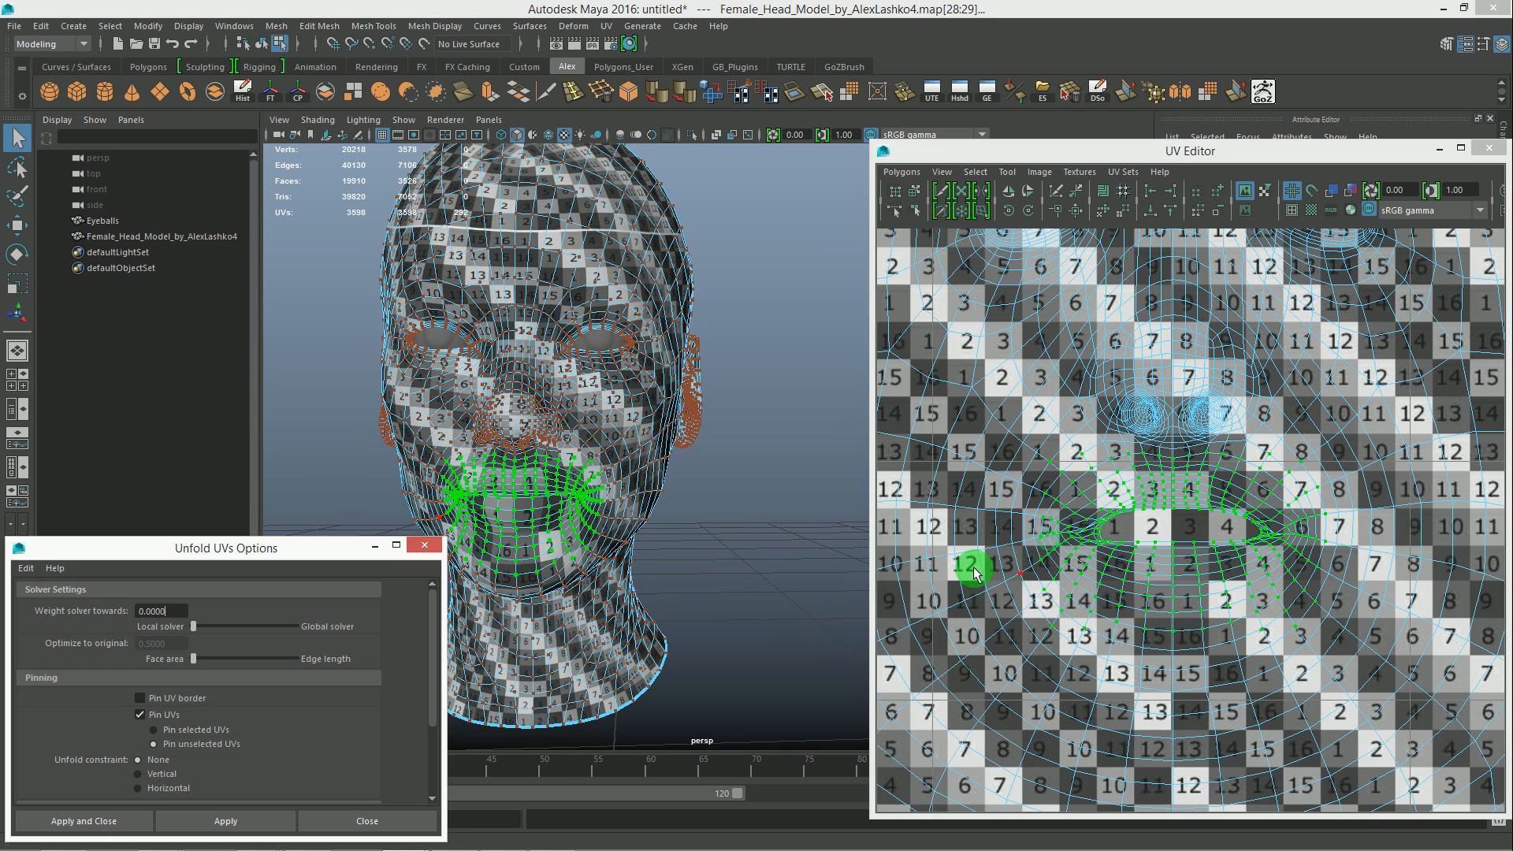
{"action": "scroll", "scroll_direction": "down", "scroll_amount": 3}
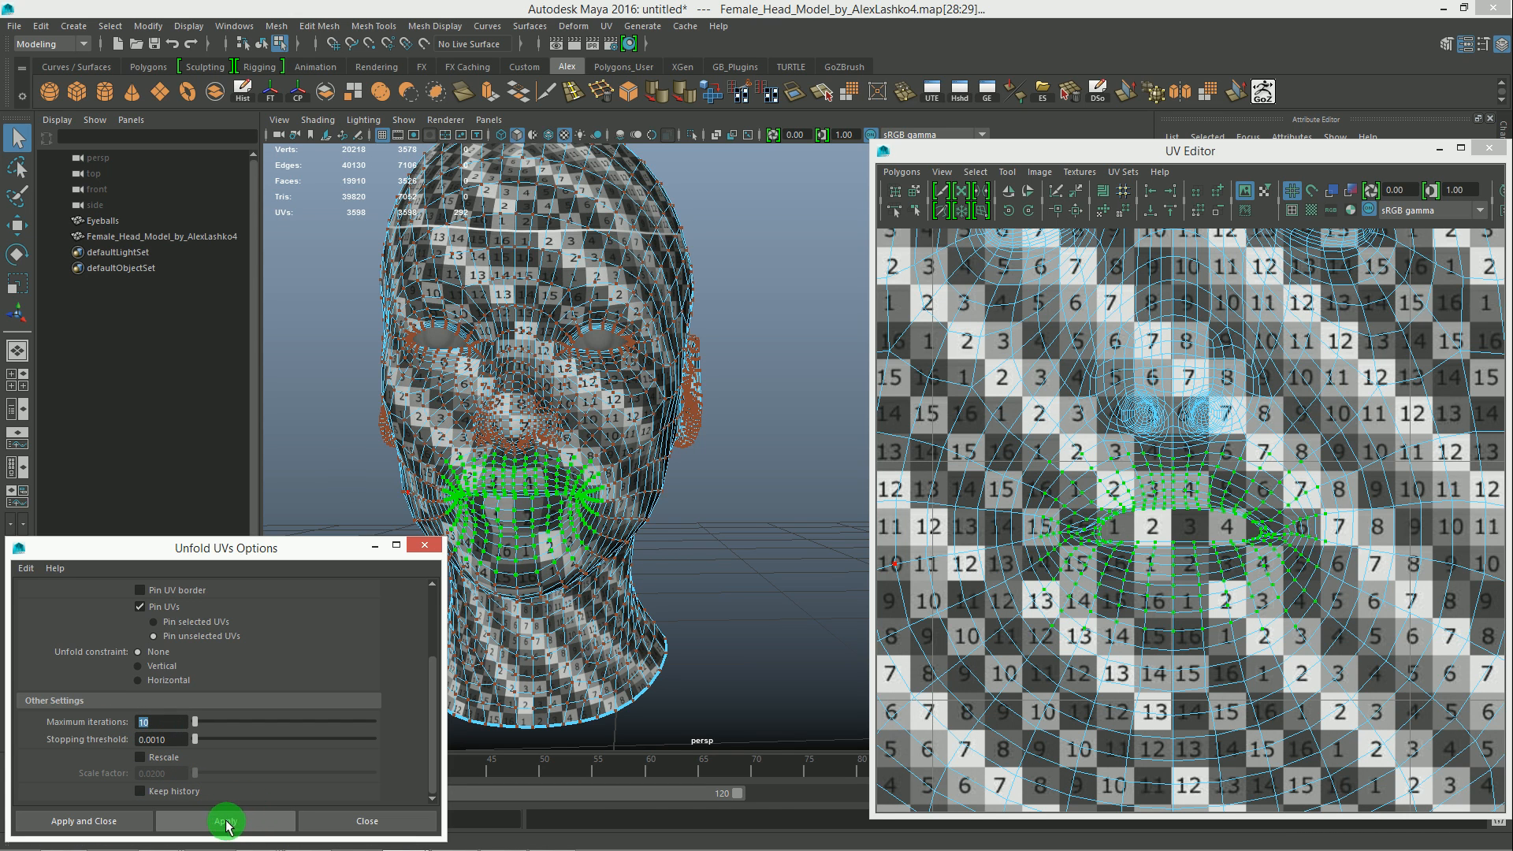
{"action": "left_click", "coordinate": [226, 821]}
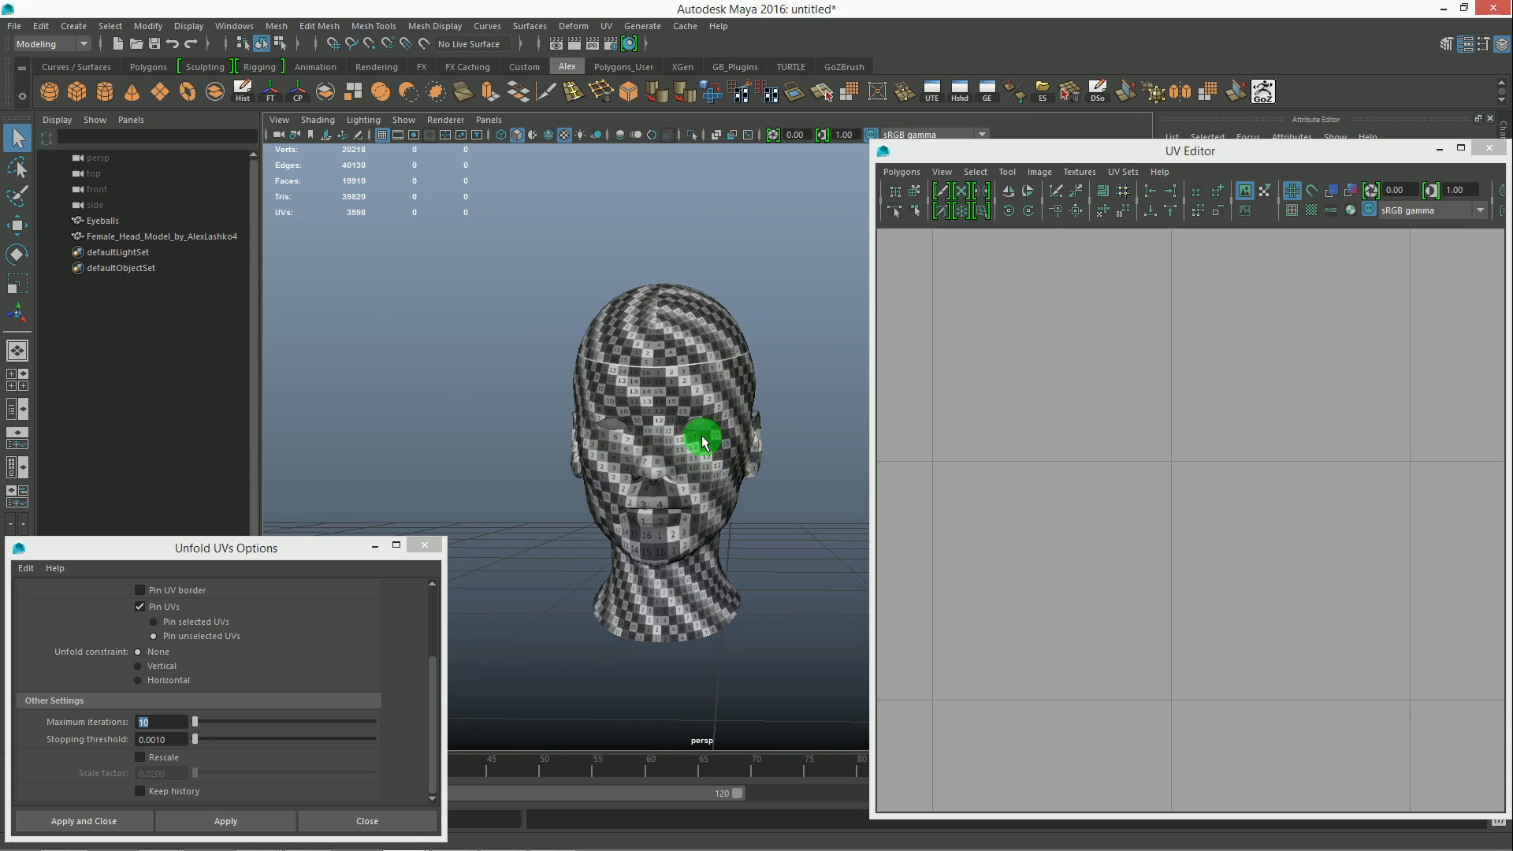
{"action": "mouse_move", "coordinate": [496, 429]}
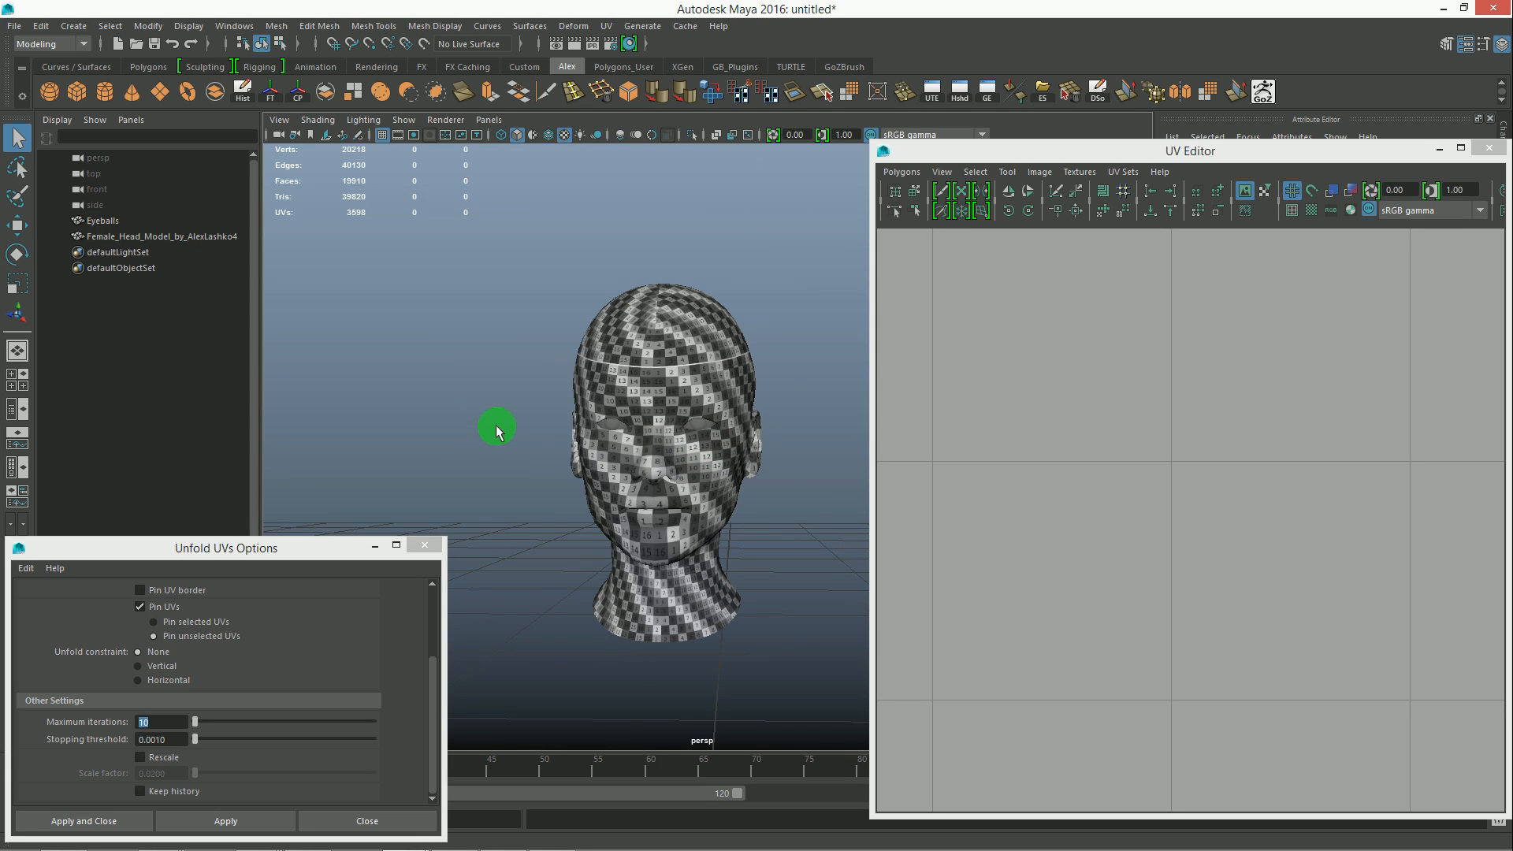